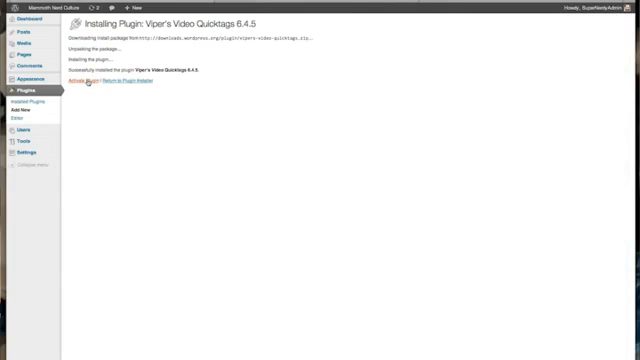
Step: Activate Viper's Video Quicktags and go to the site's Pages list
click(79, 81)
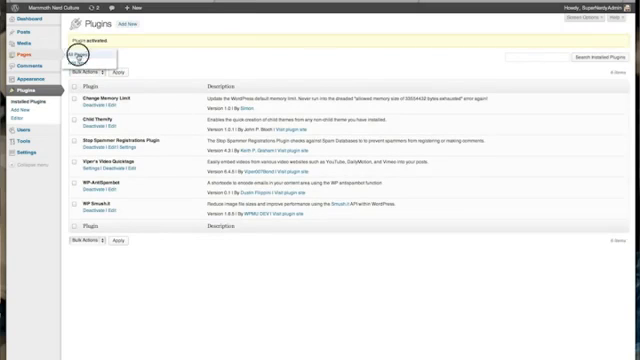
click(15, 45)
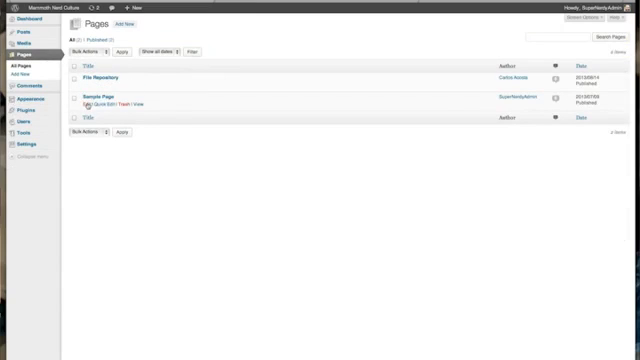
Step: Edit the Sample Page and switch the editor to its Text view
click(96, 101)
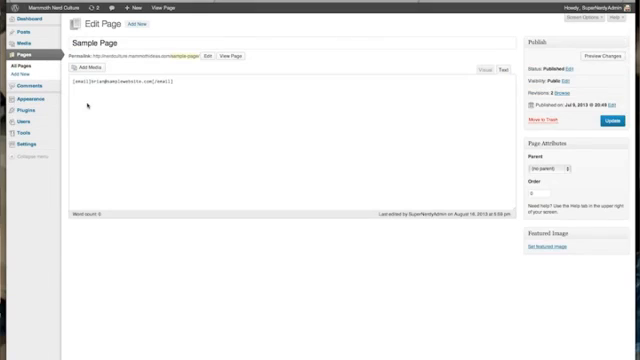
click(494, 70)
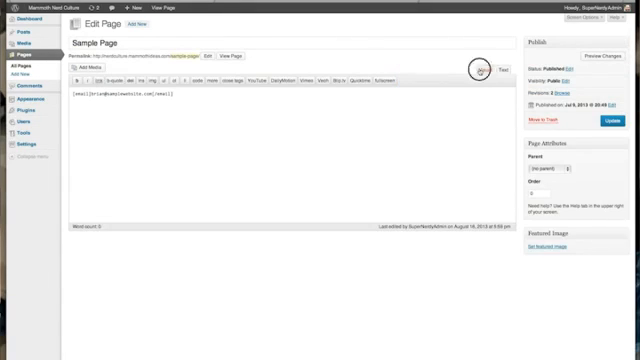